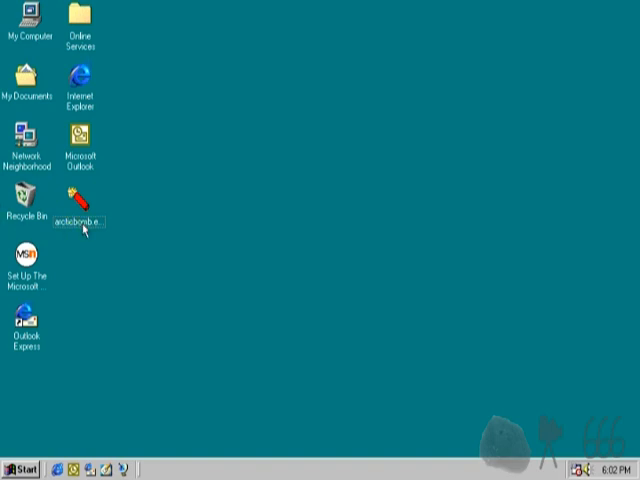
# Step: Run the antybroke trojan file from the desktop via its context menu
pyautogui.rightClick(76, 200)
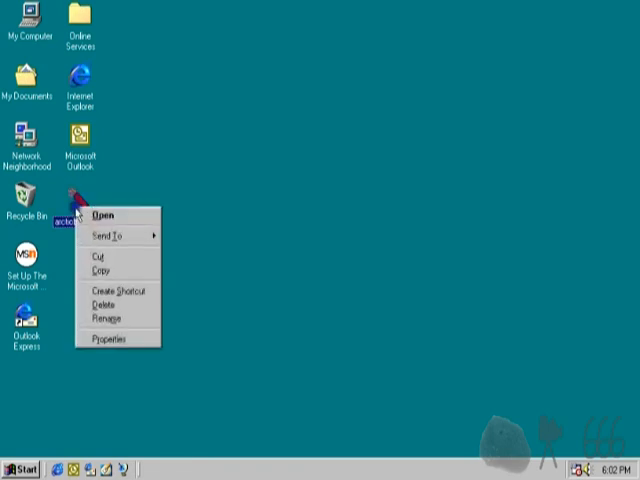
pyautogui.click(104, 338)
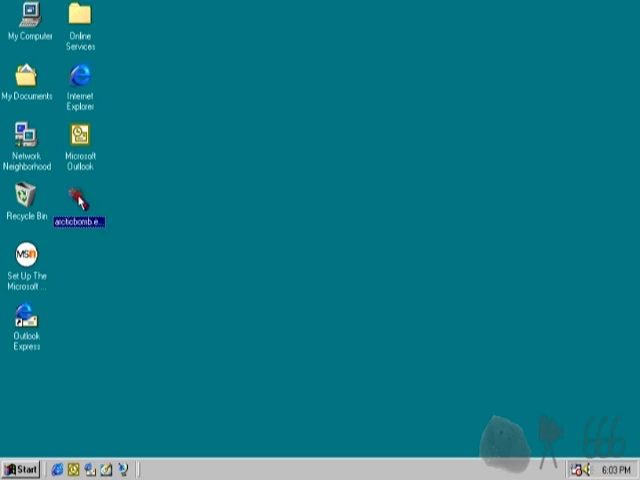
pyautogui.moveTo(384, 292)
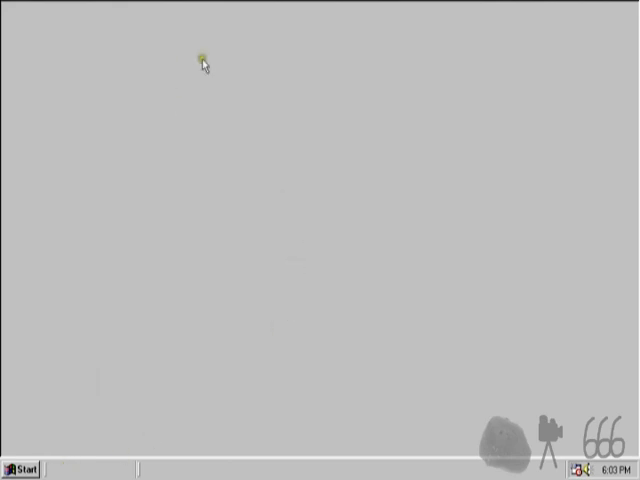
pyautogui.moveTo(408, 232)
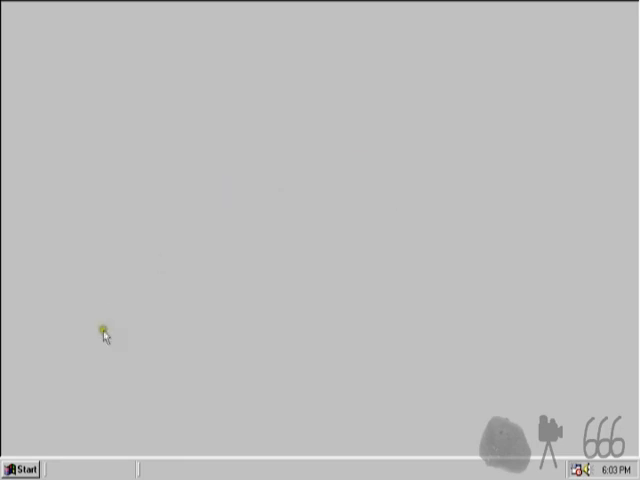
pyautogui.moveTo(324, 164)
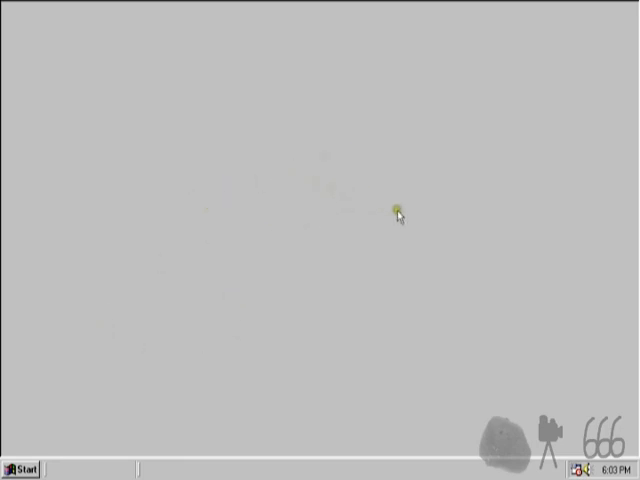
# Step: Bring up the context menu on the now-gray, icon-less desktop
pyautogui.rightClick(398, 210)
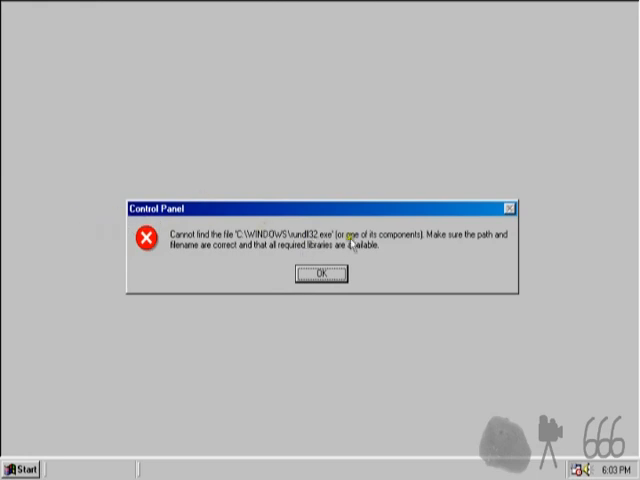
# Step: Dismiss the missing rundll32 and Desktop-inaccessible errors, then reach a run prompt via Ctrl+Alt+Delete
pyautogui.click(316, 272)
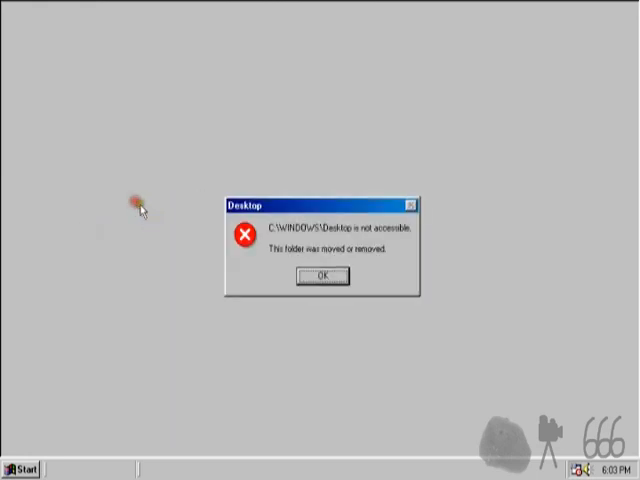
pyautogui.click(320, 276)
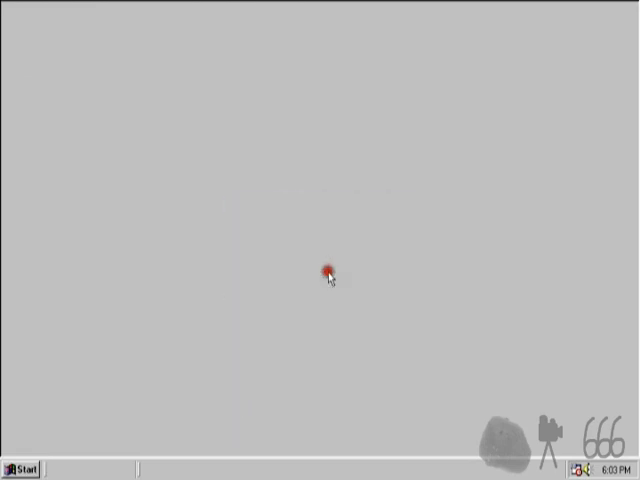
pyautogui.press('Ctrl+Alt+Delete')
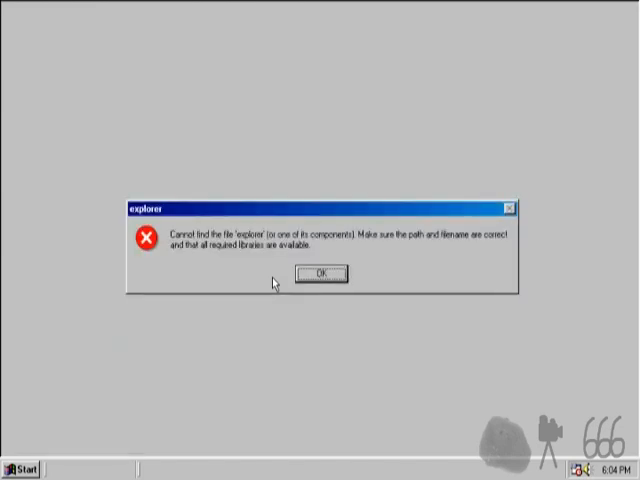
# Step: Attempt to run 'shutdown' from the Run box, hit another Desktop-inaccessible error, and reach the VM's controls
pyautogui.click(320, 272)
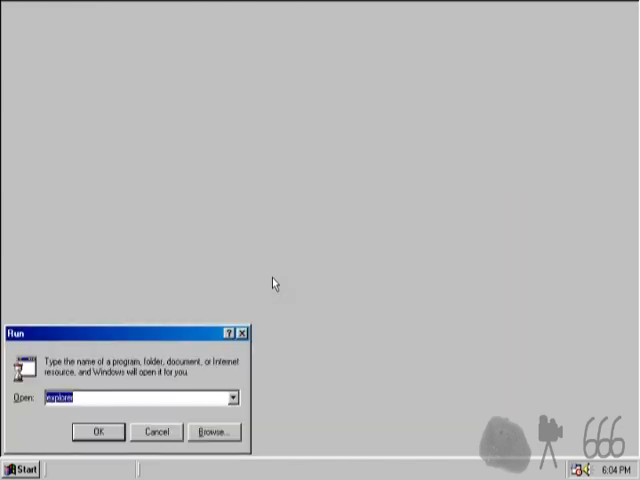
pyautogui.write('progman')
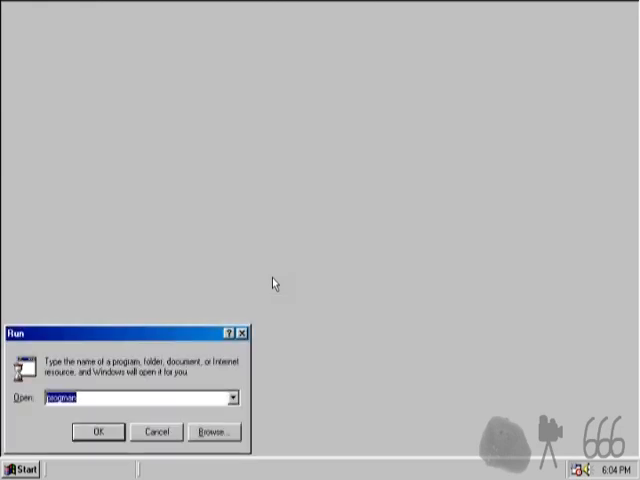
pyautogui.write('shutdown')
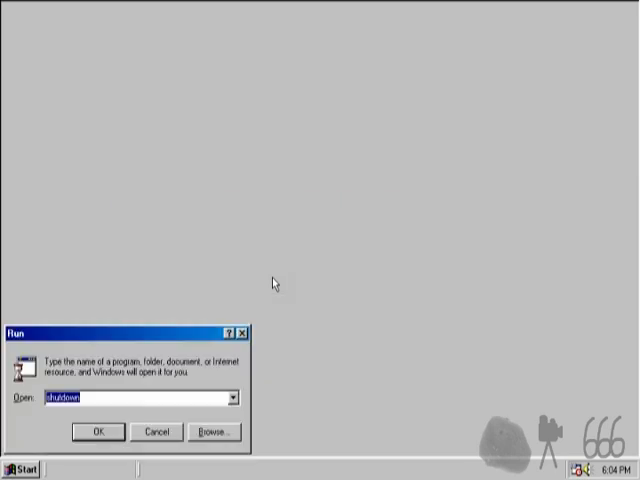
pyautogui.click(212, 432)
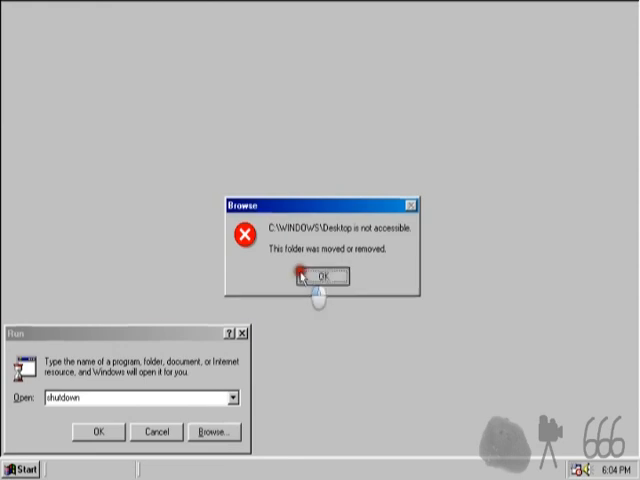
pyautogui.click(320, 276)
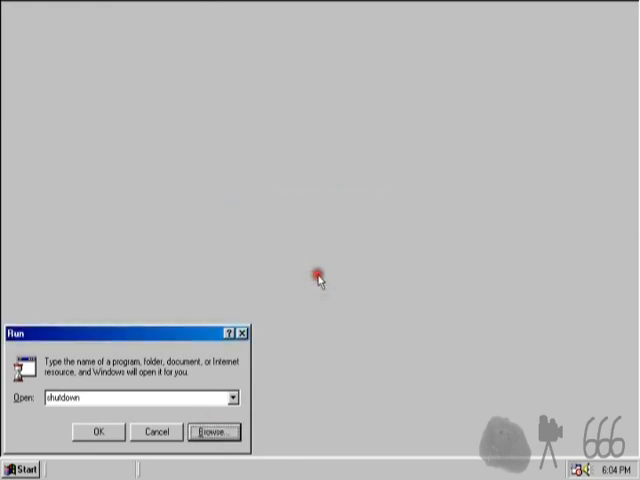
pyautogui.click(96, 432)
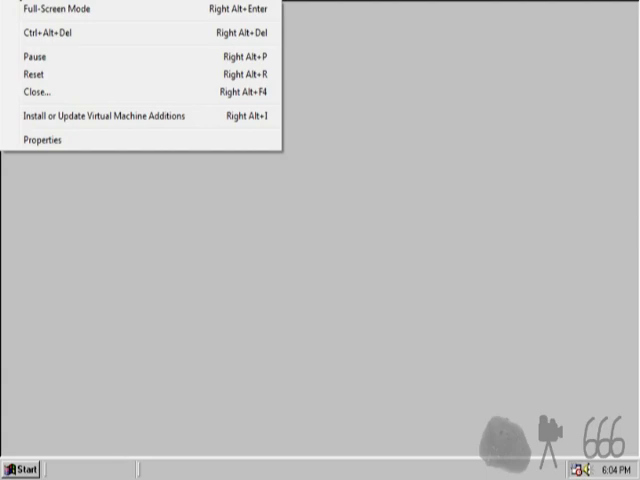
# Step: Reset the virtual machine, which reboots to an 'Invalid system disk' message
pyautogui.click(34, 72)
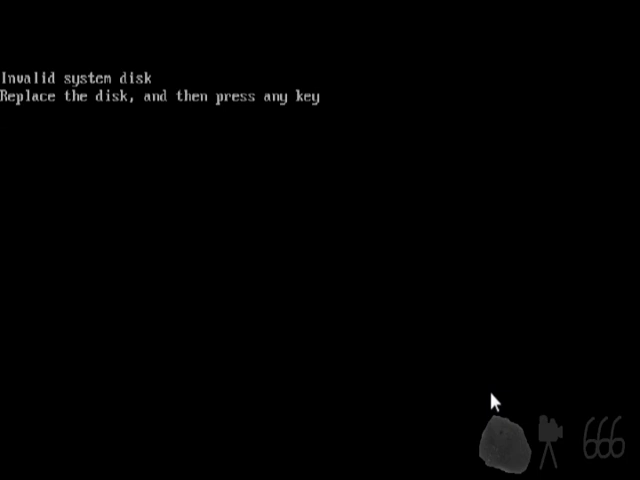
pyautogui.press('enter')
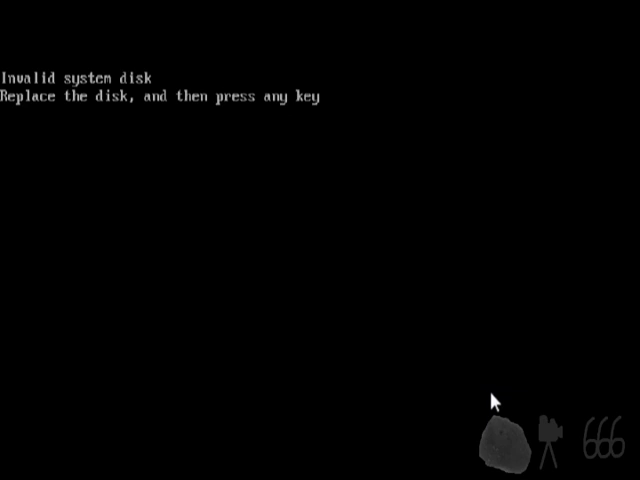
pyautogui.press('enter')
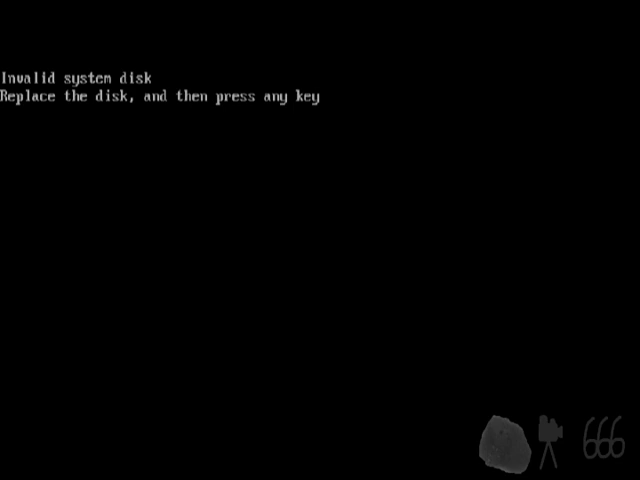
pyautogui.press('enter')
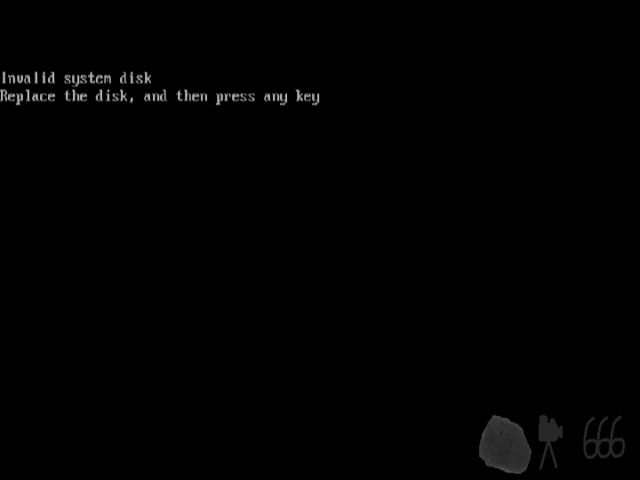
pyautogui.press('enter')
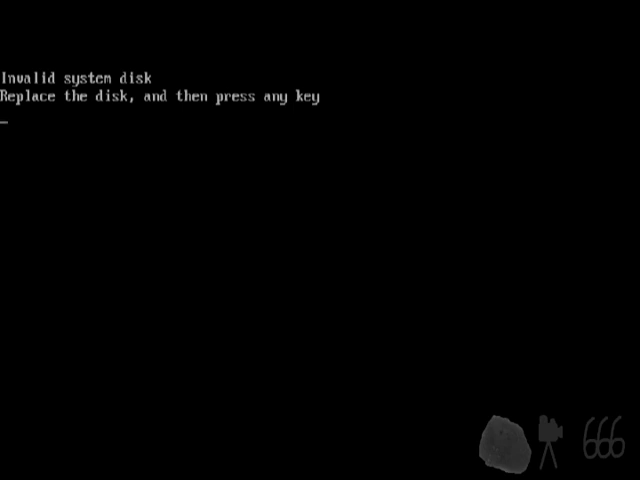